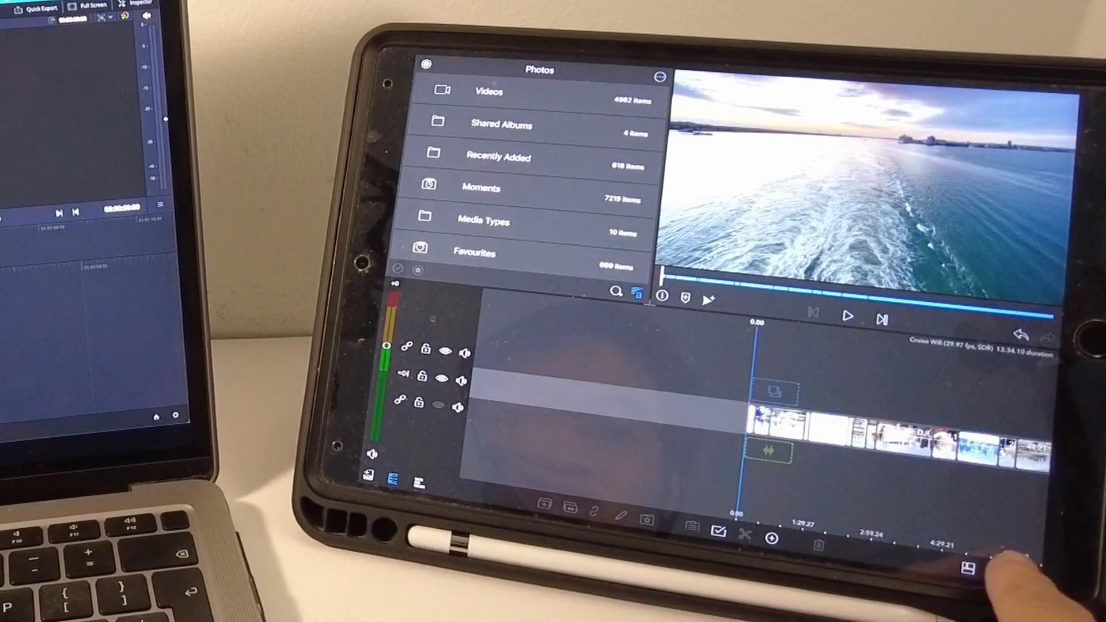
Open the Share / Export menu for the Cruise Wifi project.
left_click(968, 570)
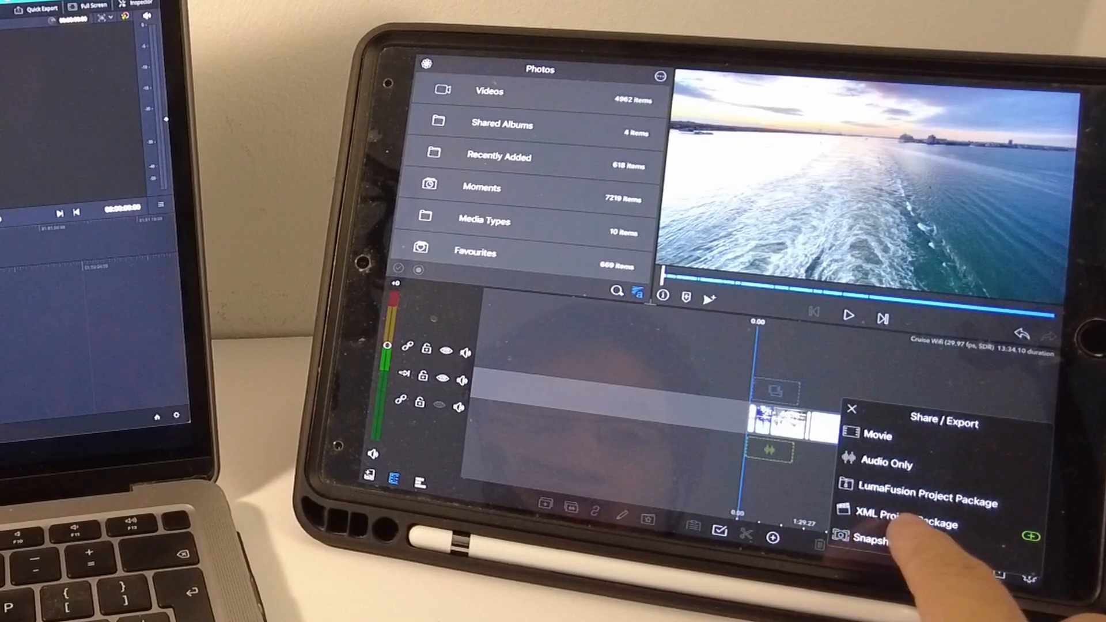
left_click(903, 509)
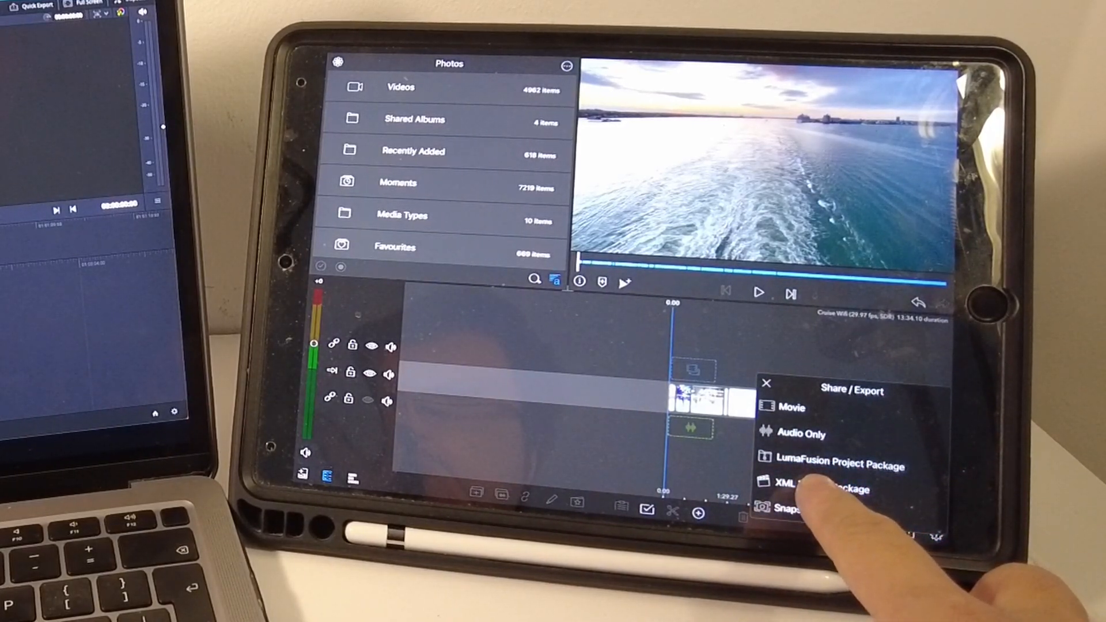
Choose an XML Project Package export to Files and open the Include media choices.
left_click(818, 489)
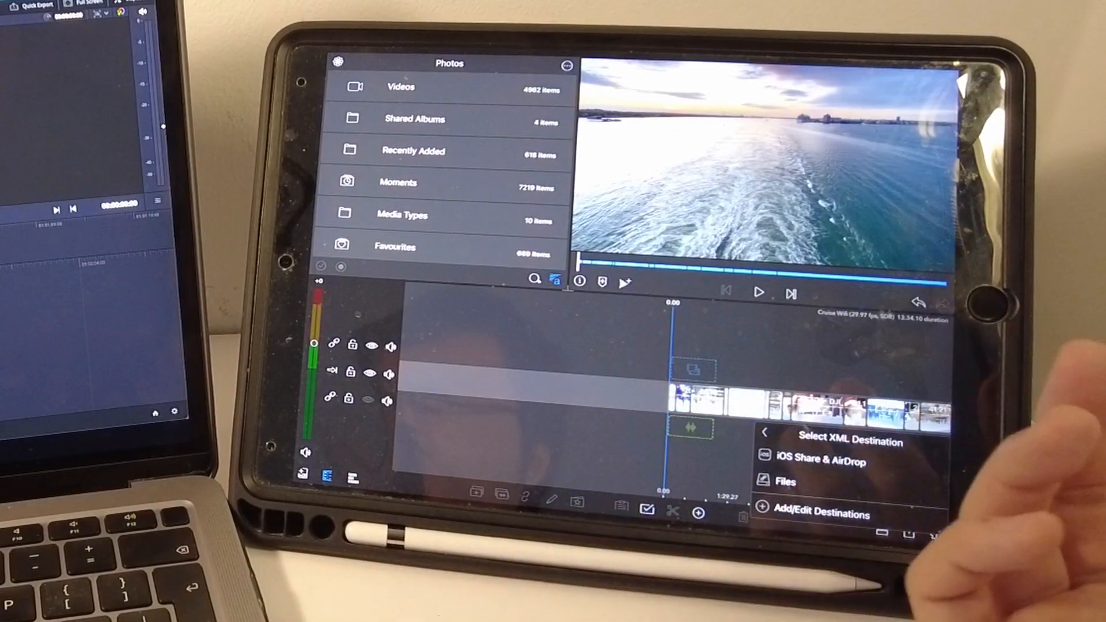
left_click(785, 481)
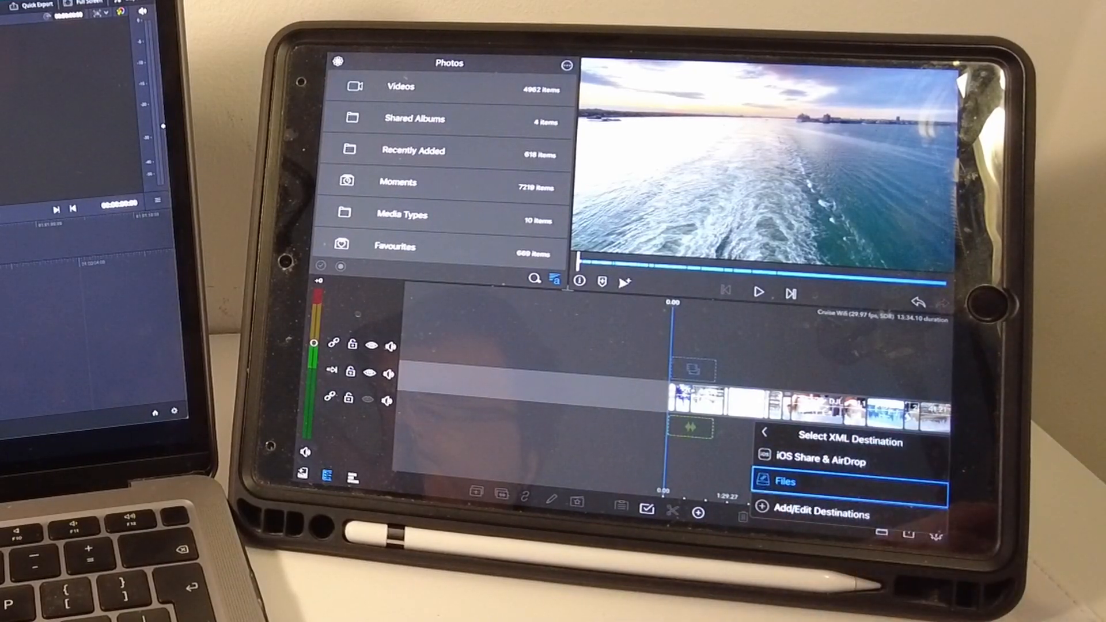
left_click(785, 482)
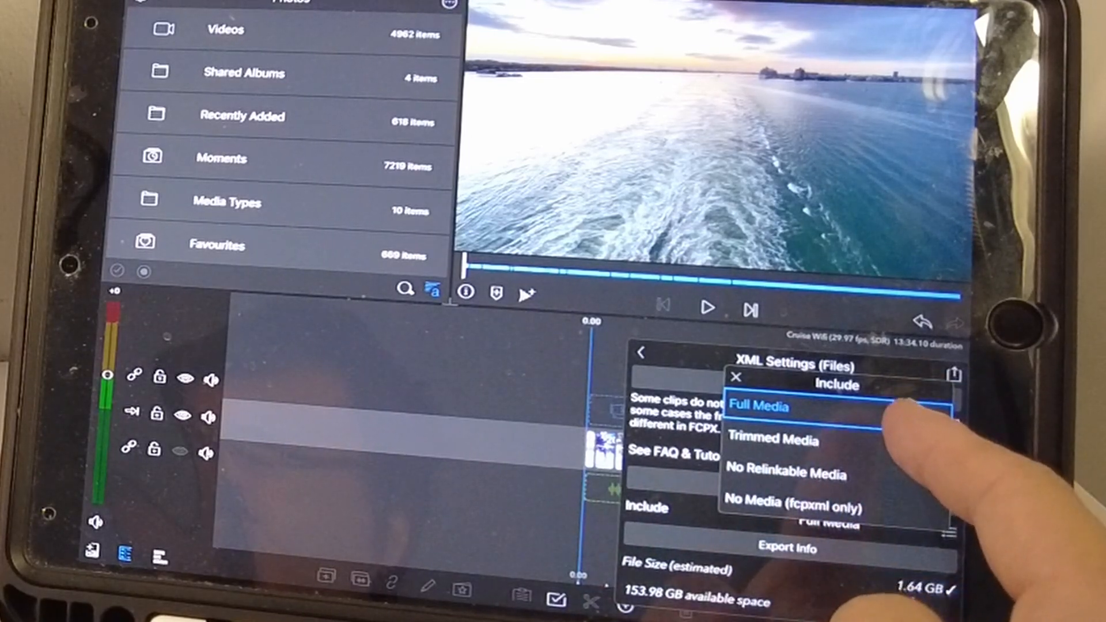
Export the XML package with Full Media to the linked LumaFusion Exports network folder.
left_click(758, 406)
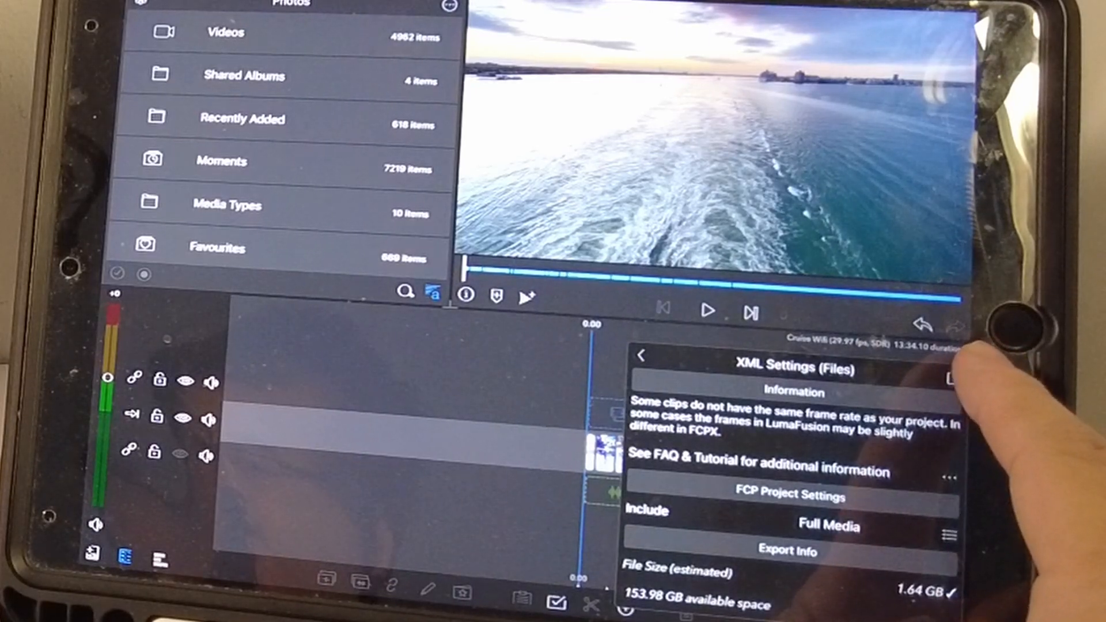
left_click(785, 550)
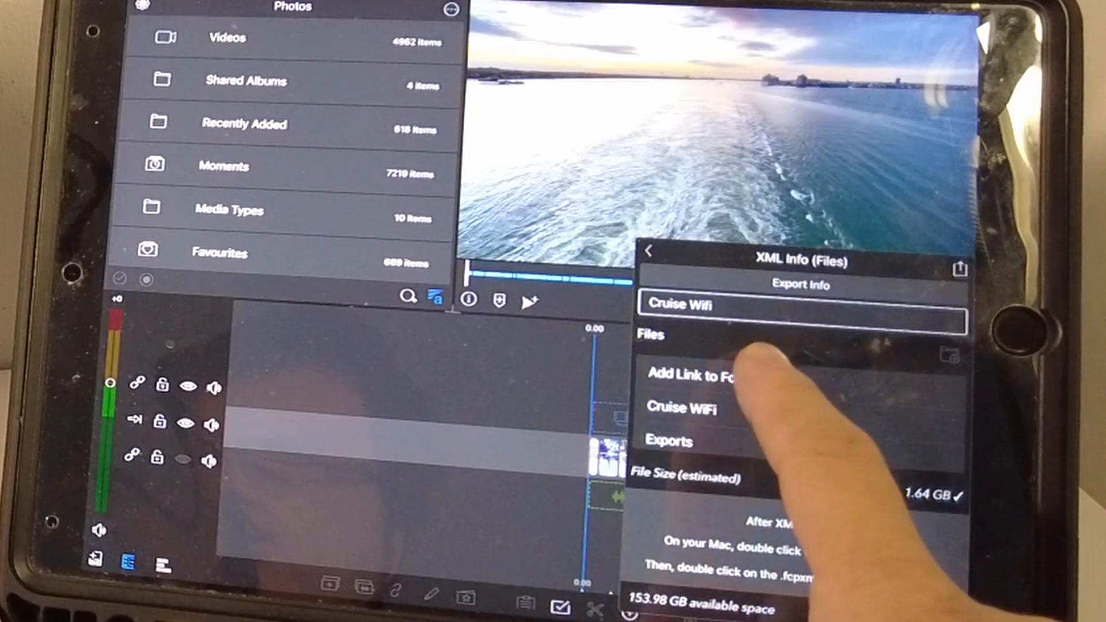
left_click(694, 376)
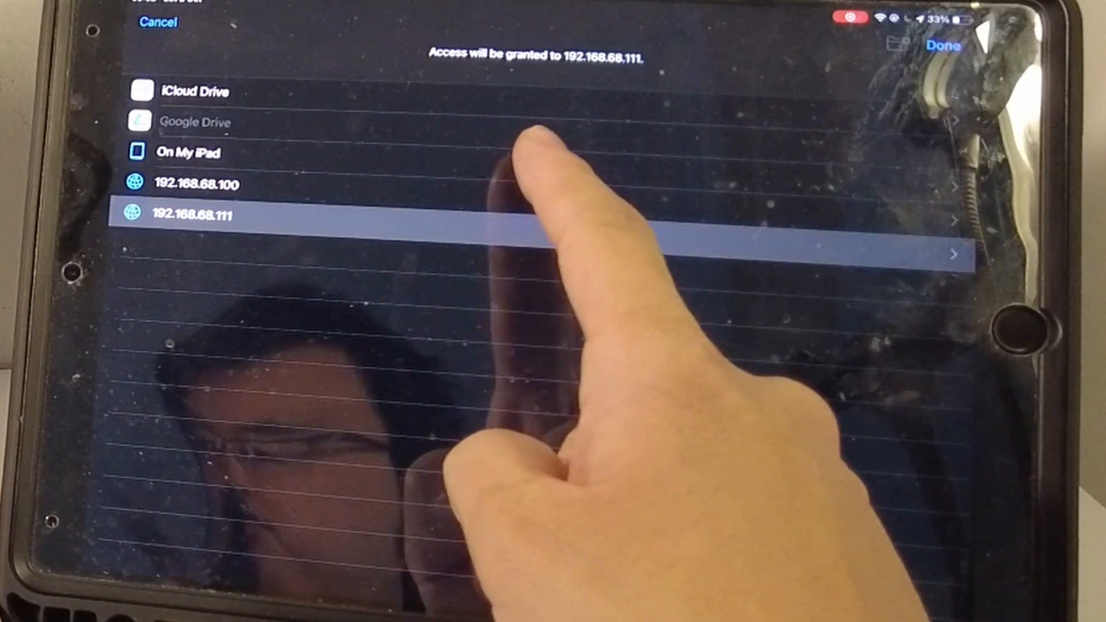
left_click(197, 152)
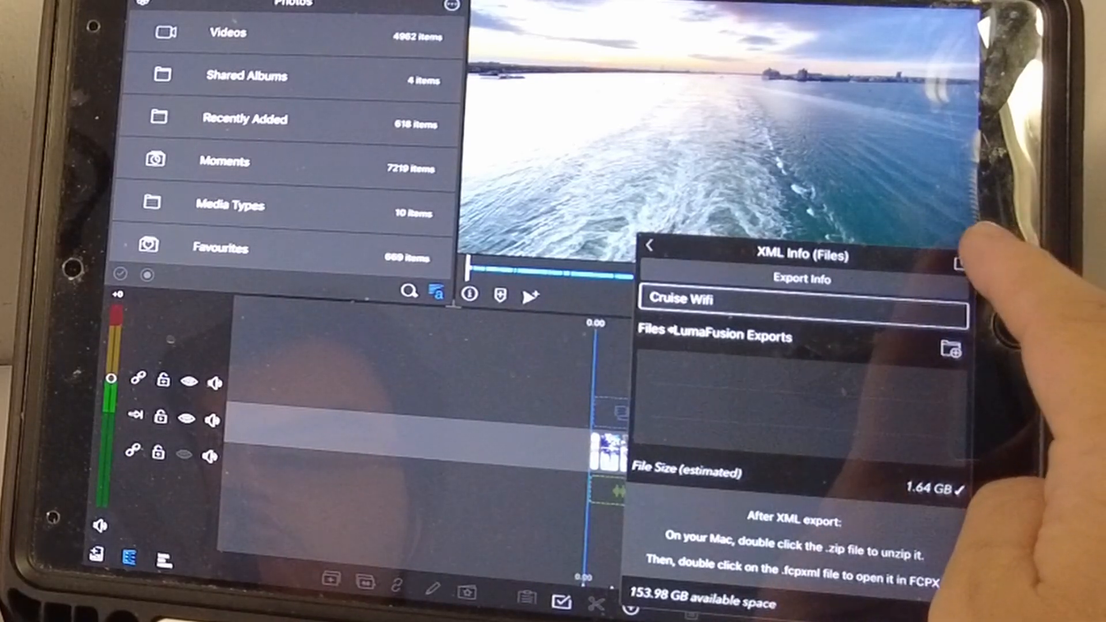
left_click(960, 264)
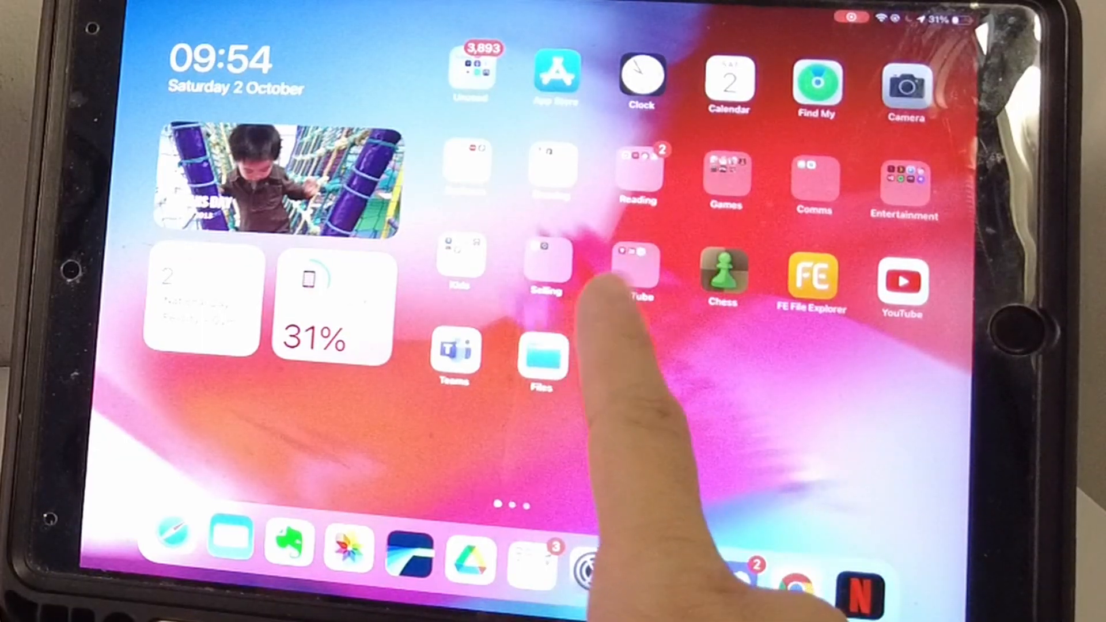
Use the iPad Files app to copy Cruise Wifi.zip to the Mac's Downloads.
left_click(541, 355)
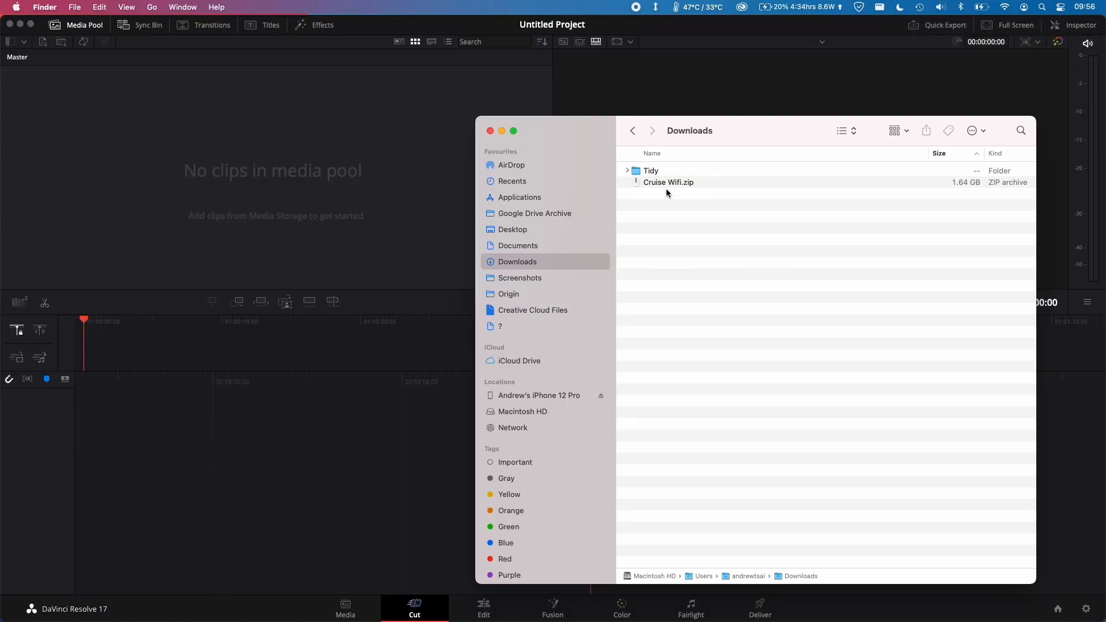
Unzip Cruise Wifi.zip, open its folder, select Cruise Wifi.fcpxml, and close Finder.
left_click(669, 182)
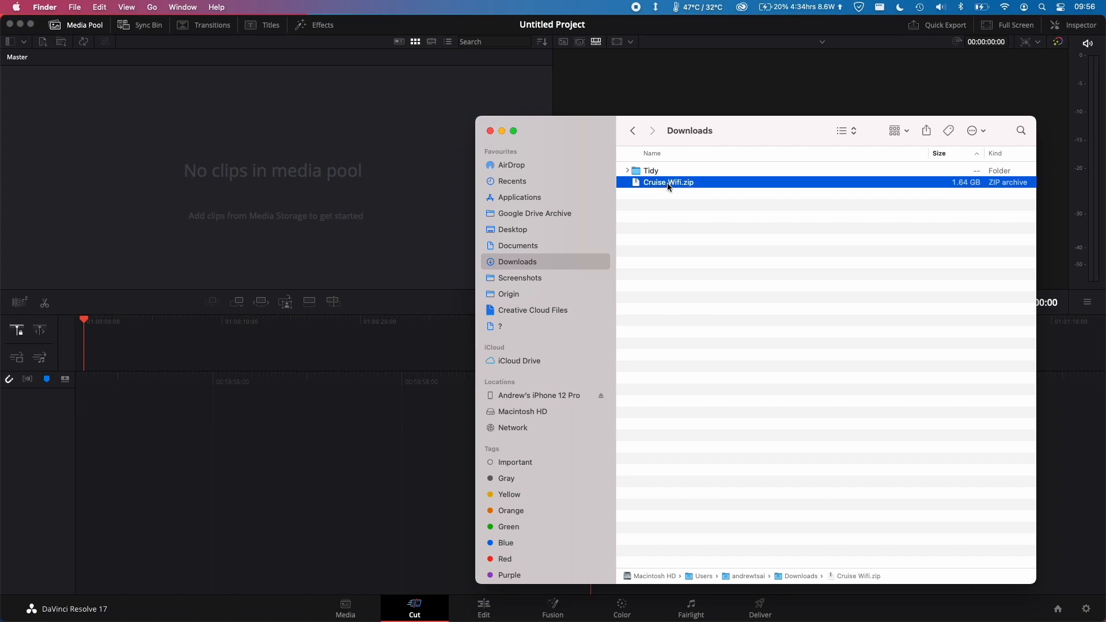
double_click(667, 182)
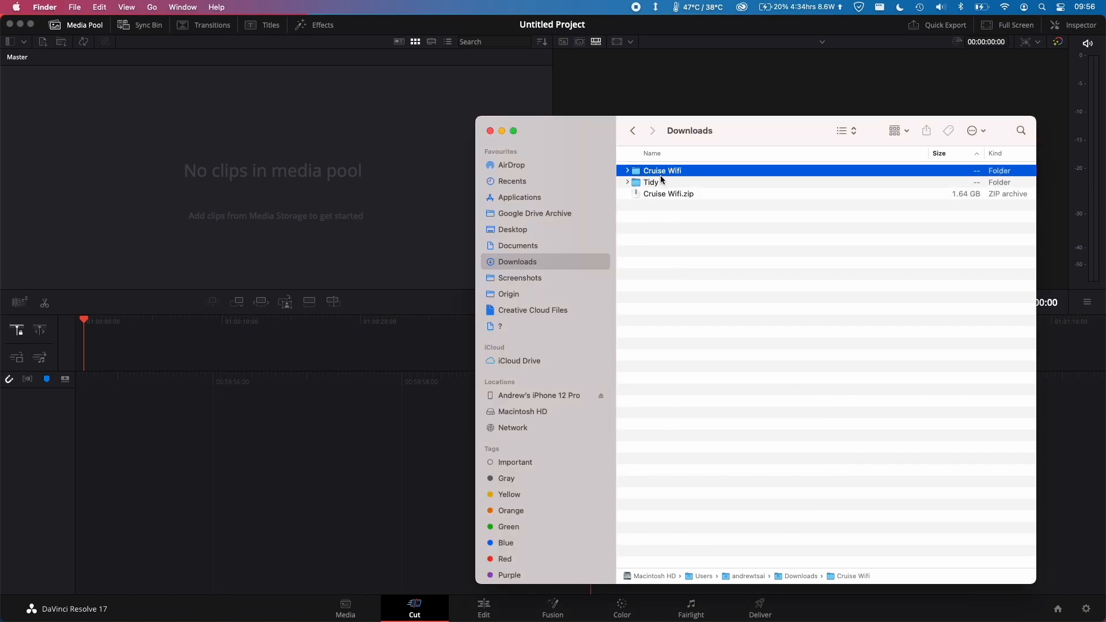
double_click(662, 170)
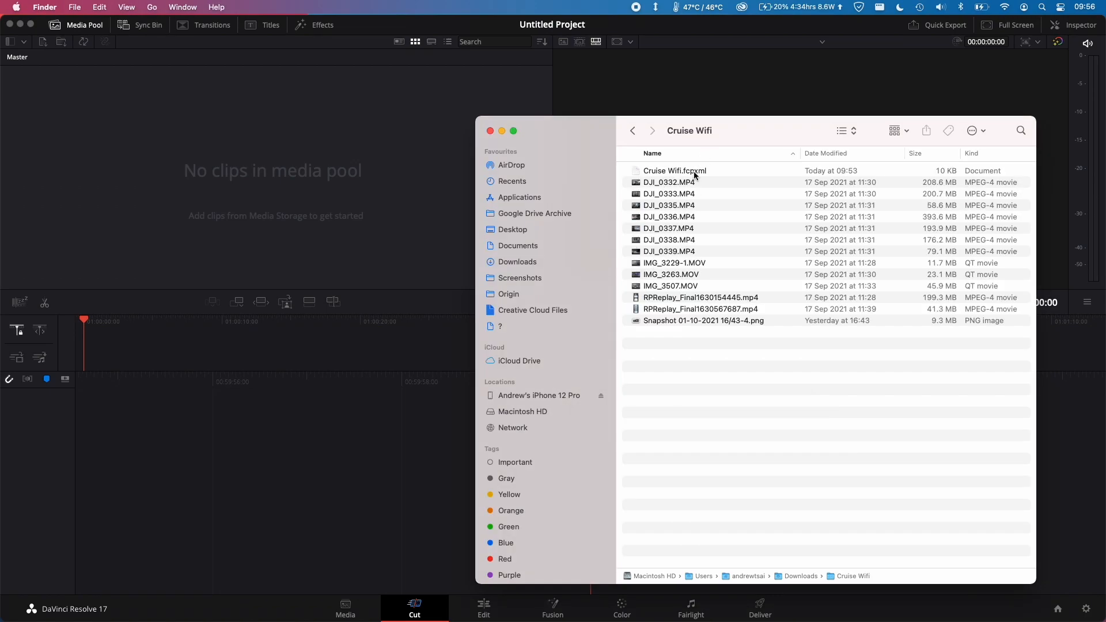
left_click(674, 169)
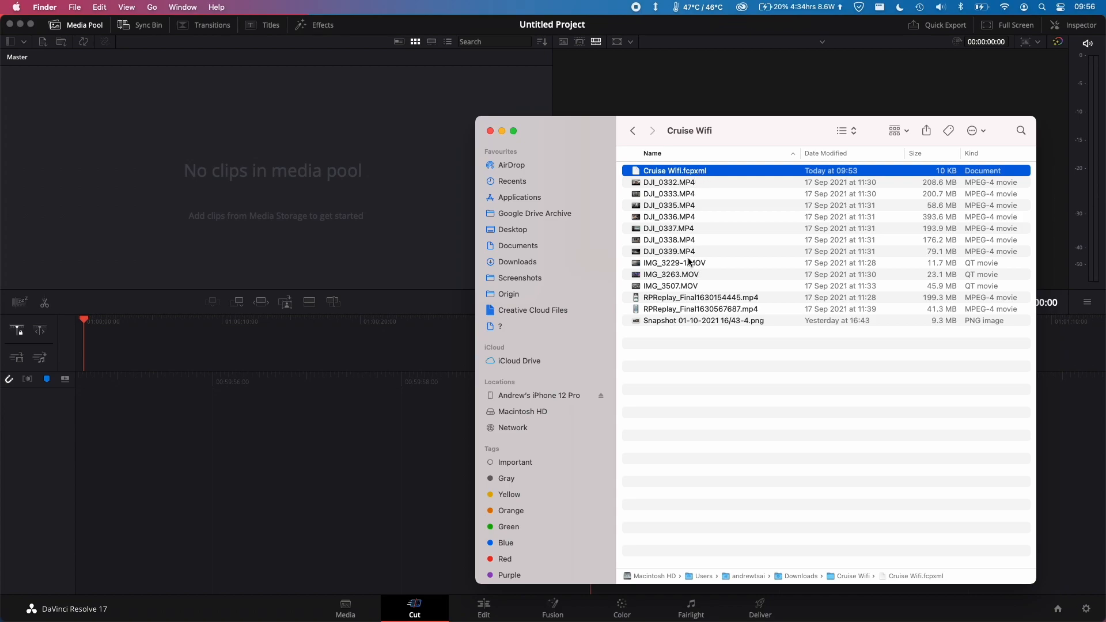
left_click(692, 365)
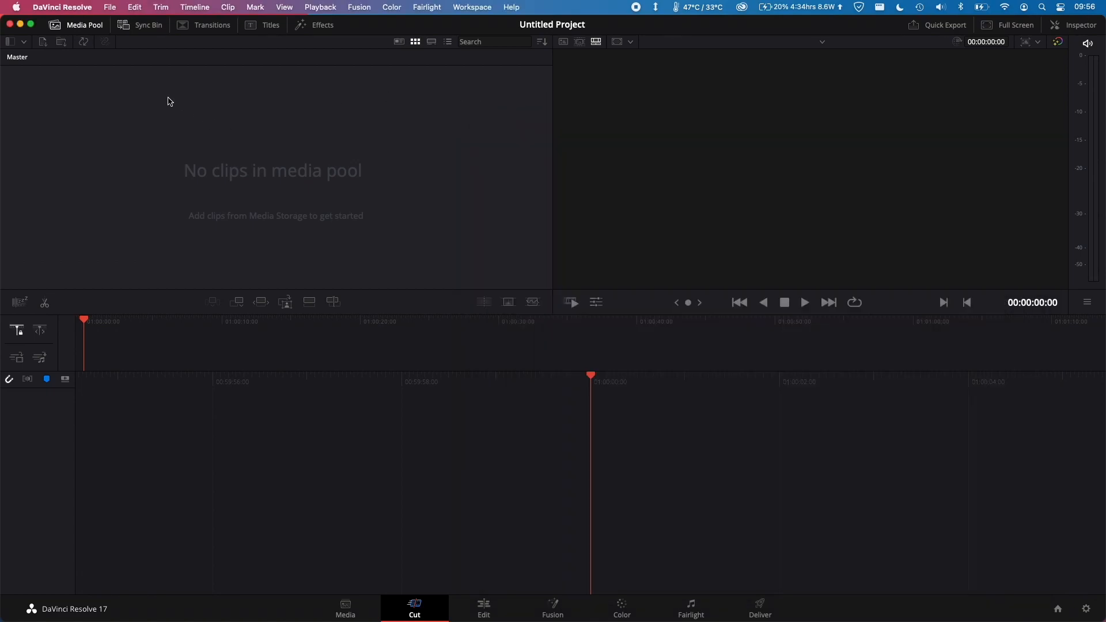
Check the installed DaVinci Resolve version in About.
left_click(62, 7)
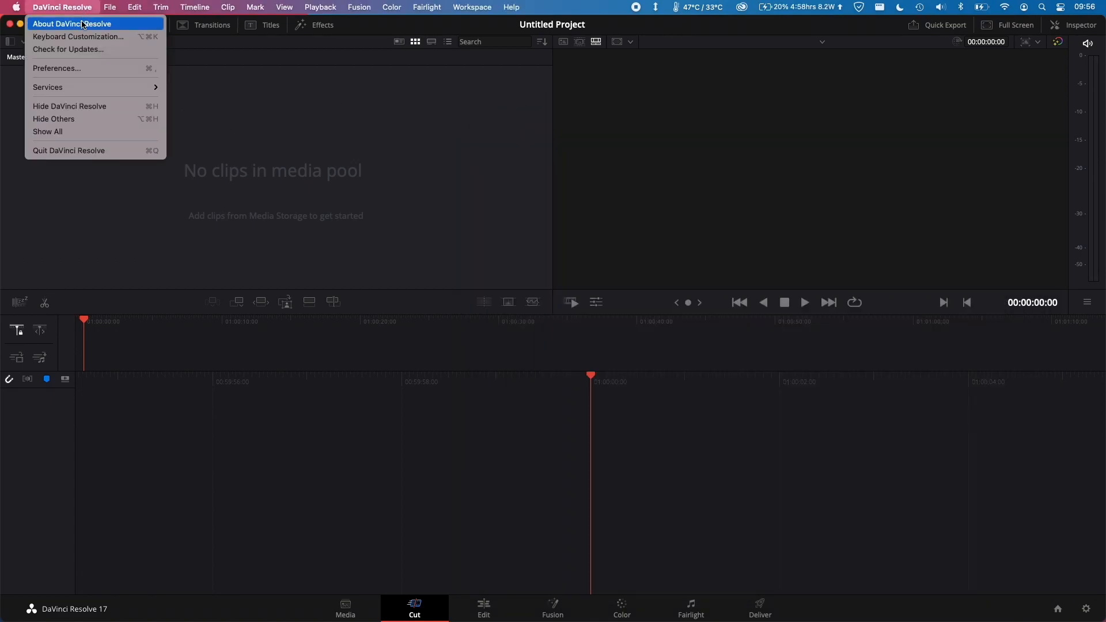
left_click(72, 23)
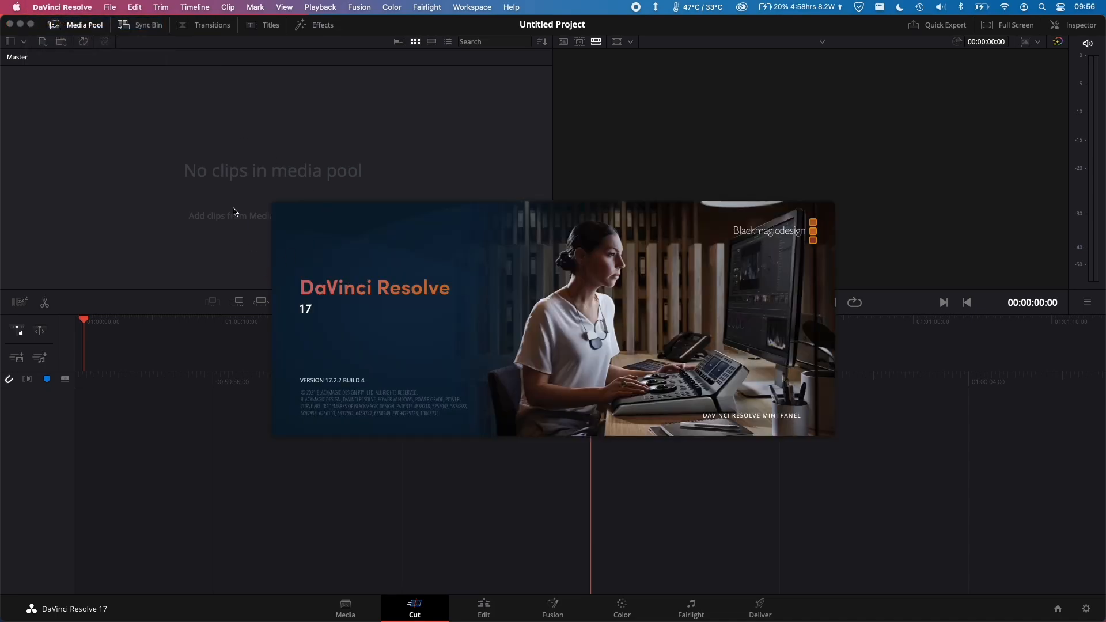
left_click(133, 7)
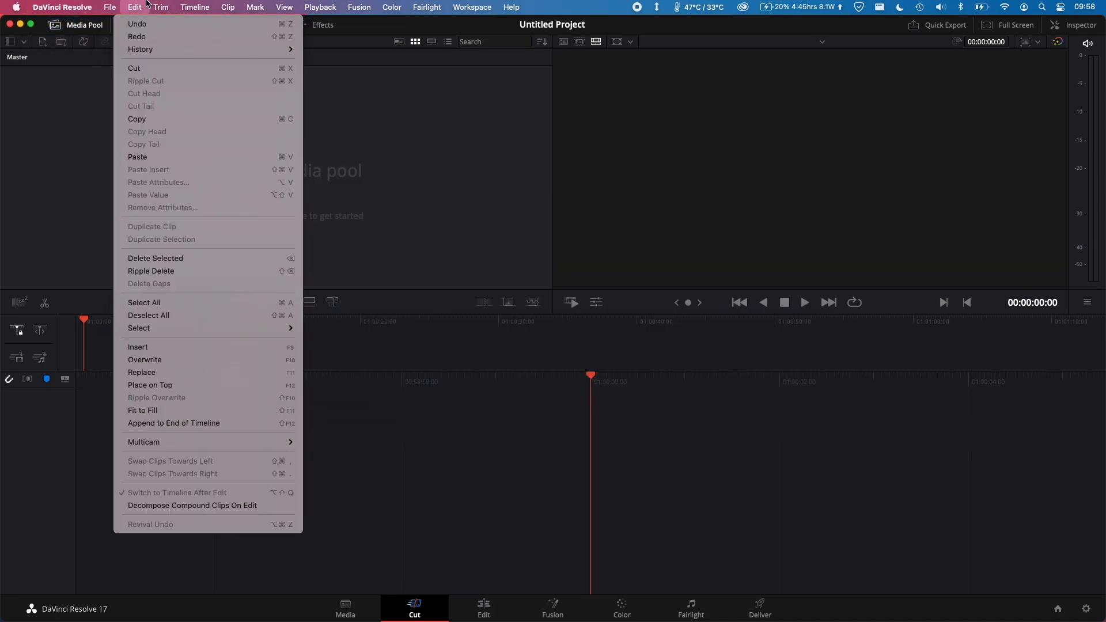
Import Cruise Wifi.fcpxml through File > Import > Timeline.
left_click(110, 6)
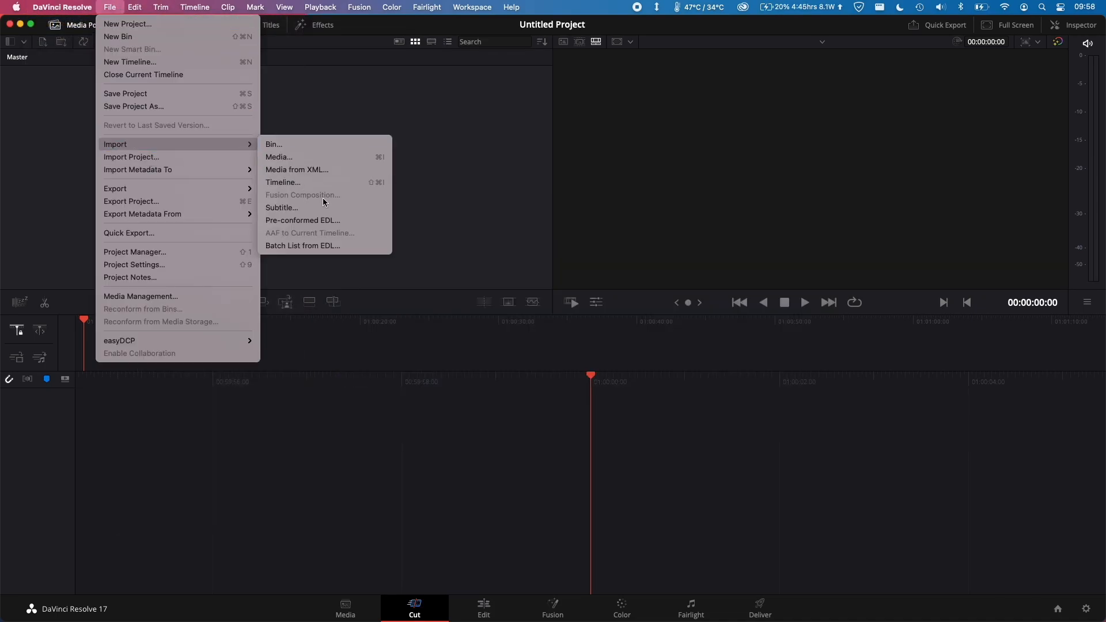
left_click(296, 169)
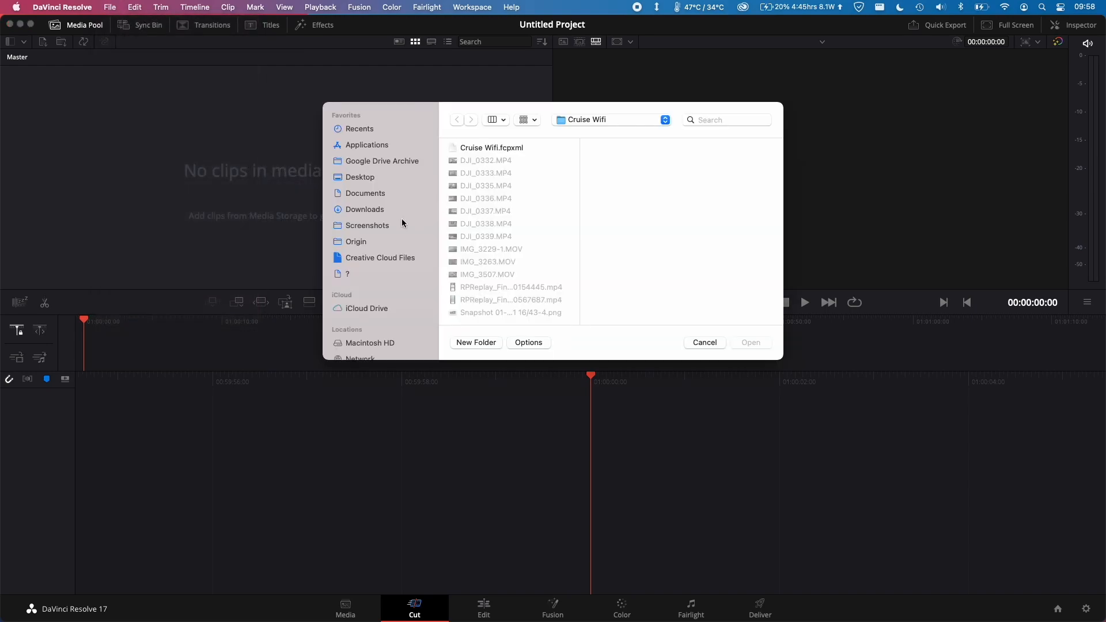
left_click(365, 209)
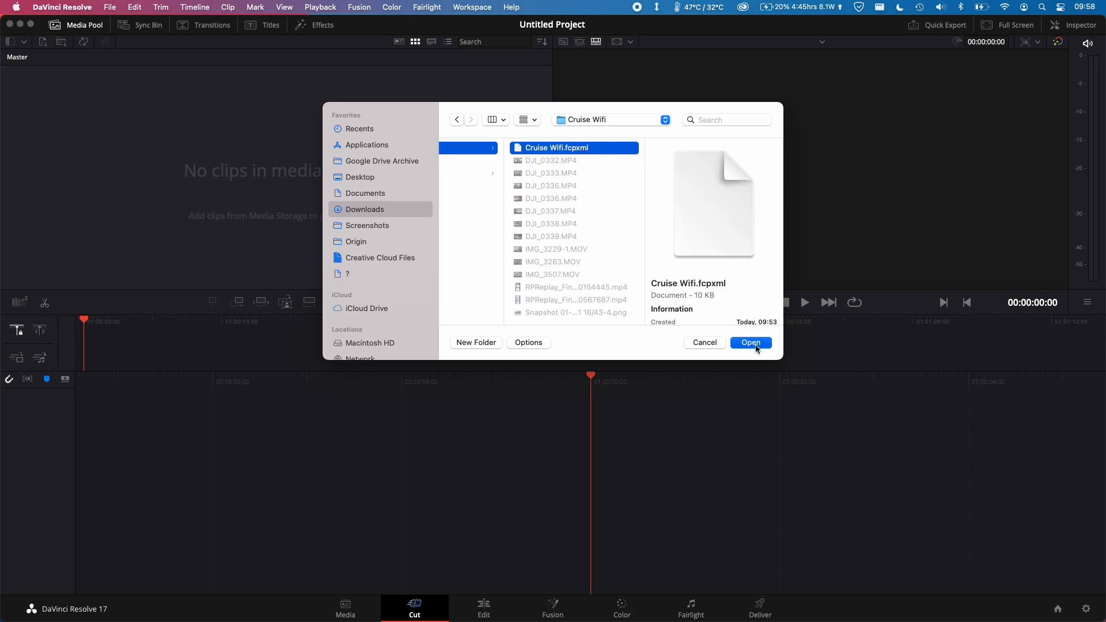
left_click(751, 342)
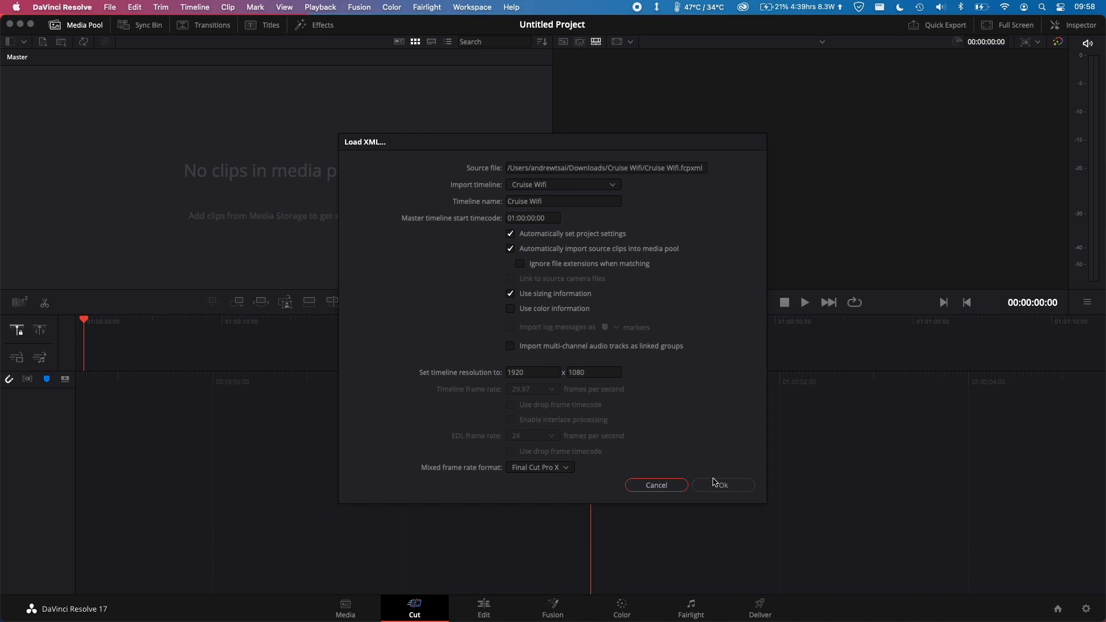
Confirm Load XML, browse the Movies folder for missing clips, then import the timeline.
left_click(723, 485)
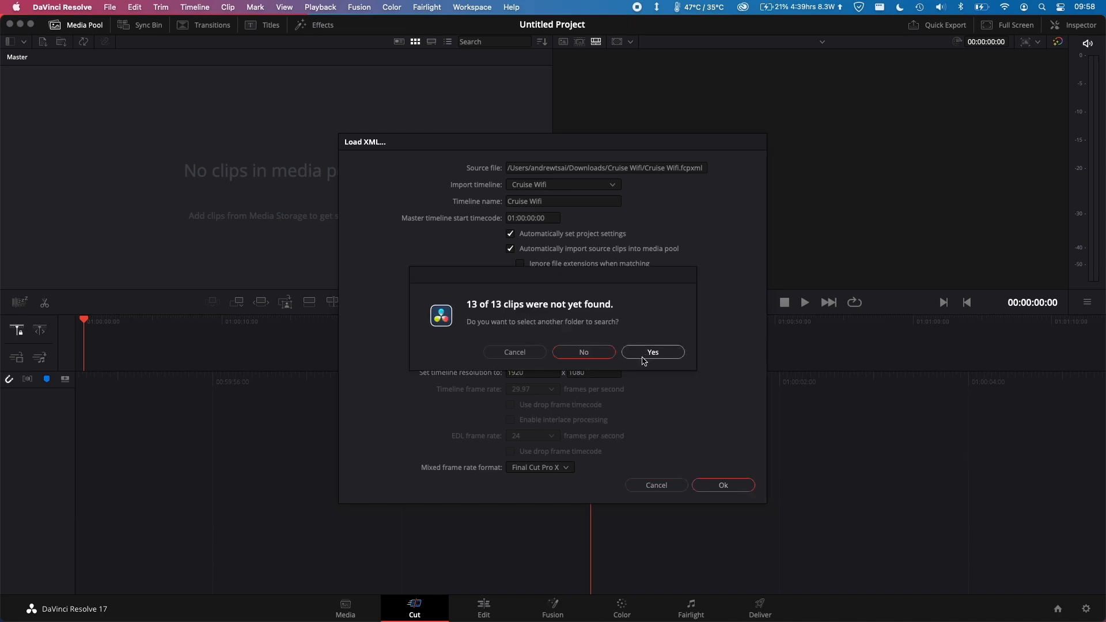
left_click(651, 352)
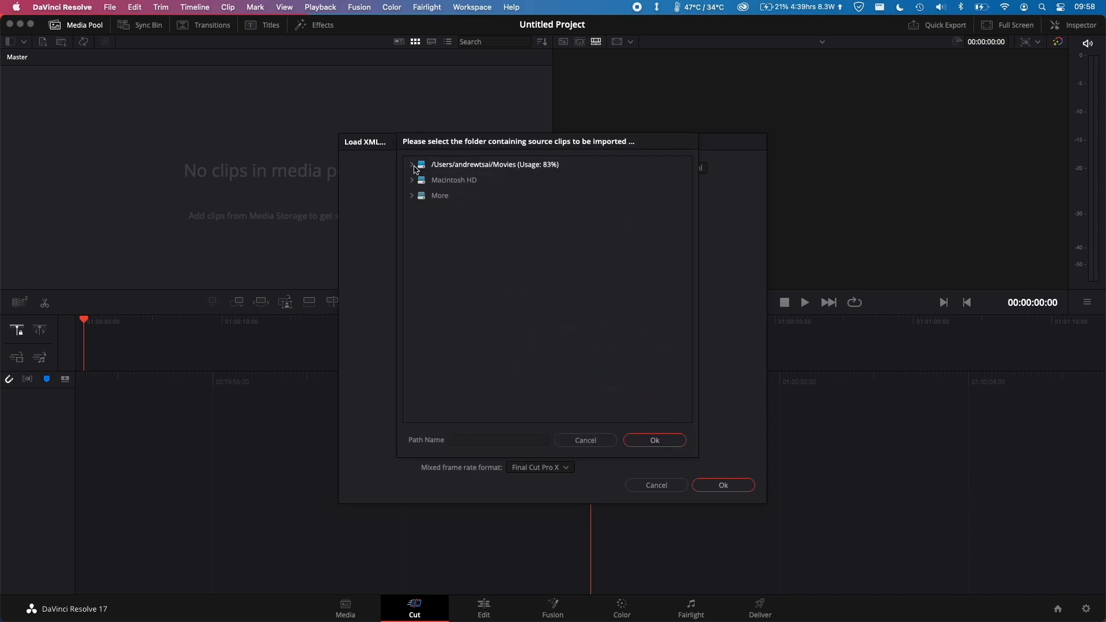
left_click(454, 180)
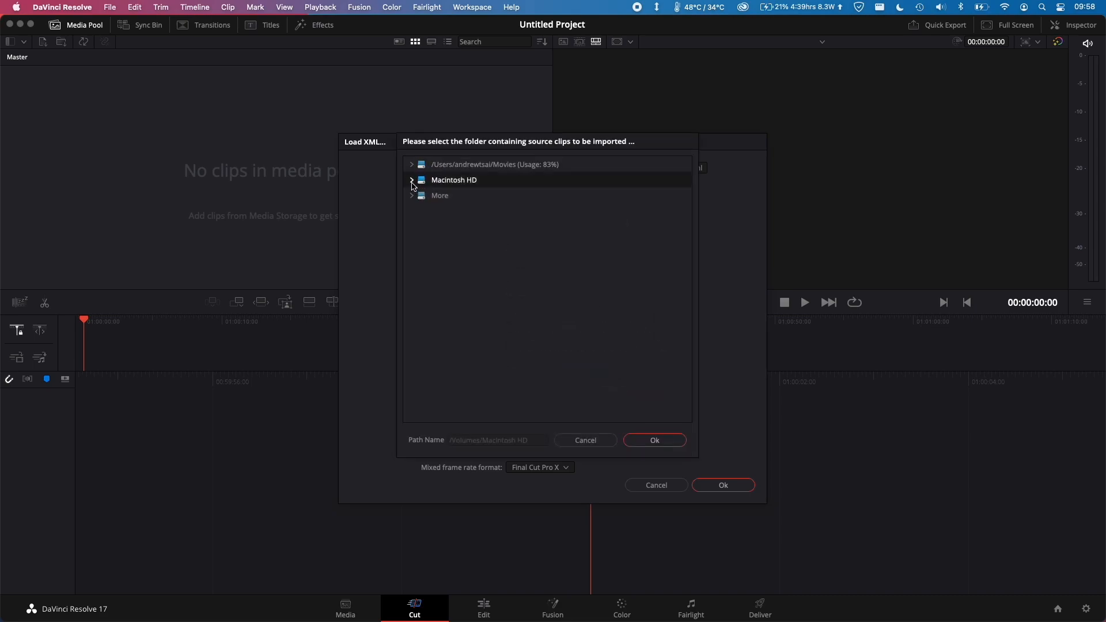
left_click(494, 164)
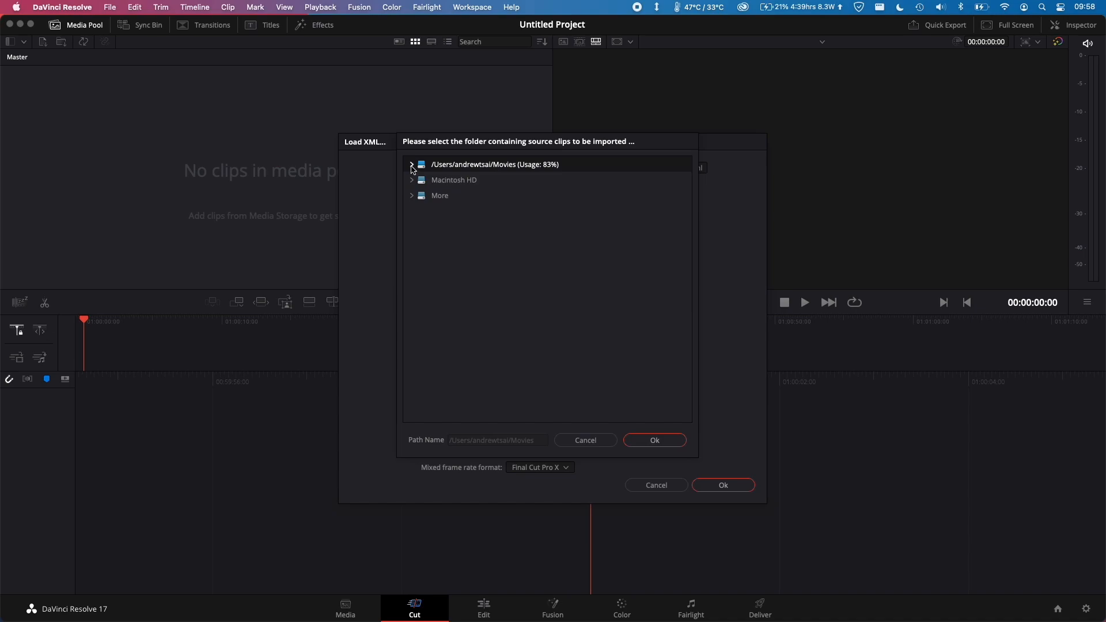
left_click(654, 440)
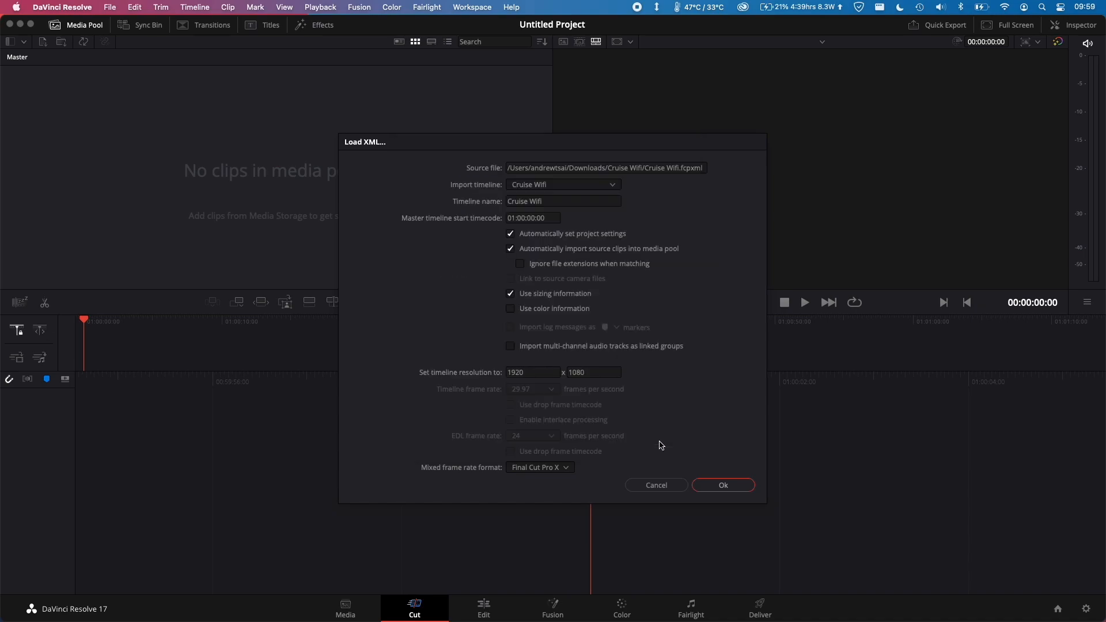
left_click(722, 485)
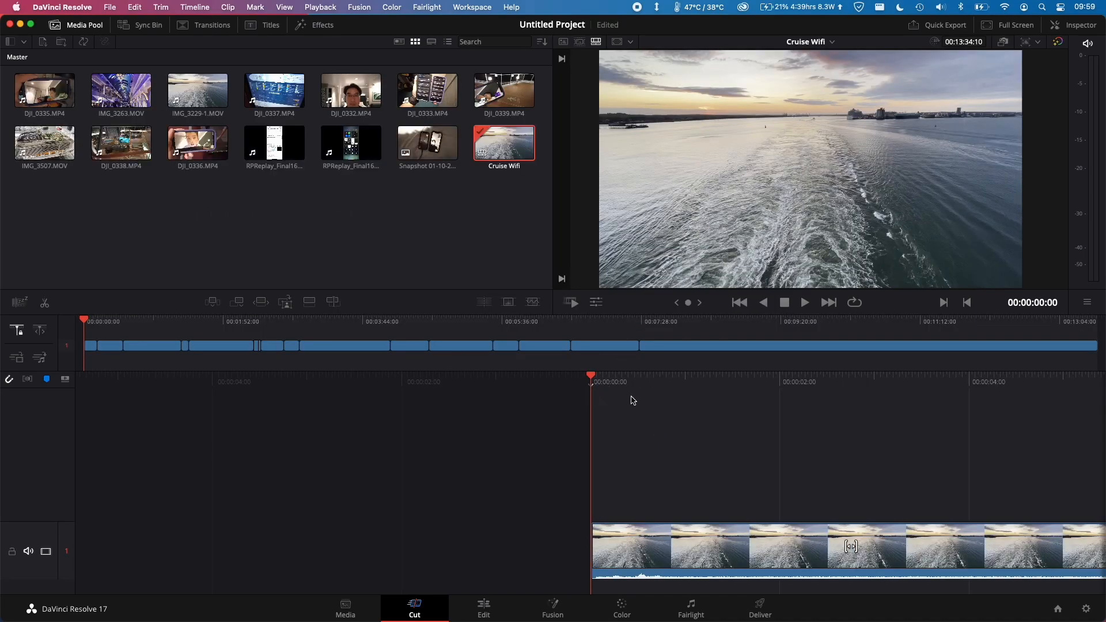